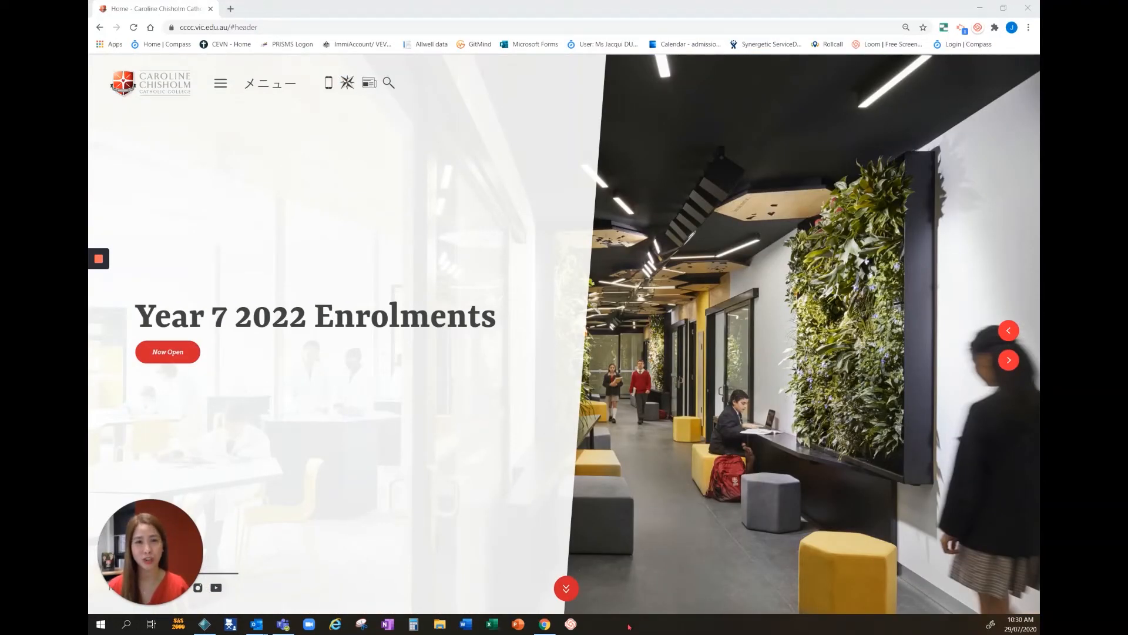
Step: Open the hamburger navigation menu beside the college logo on the home page
click(1008, 359)
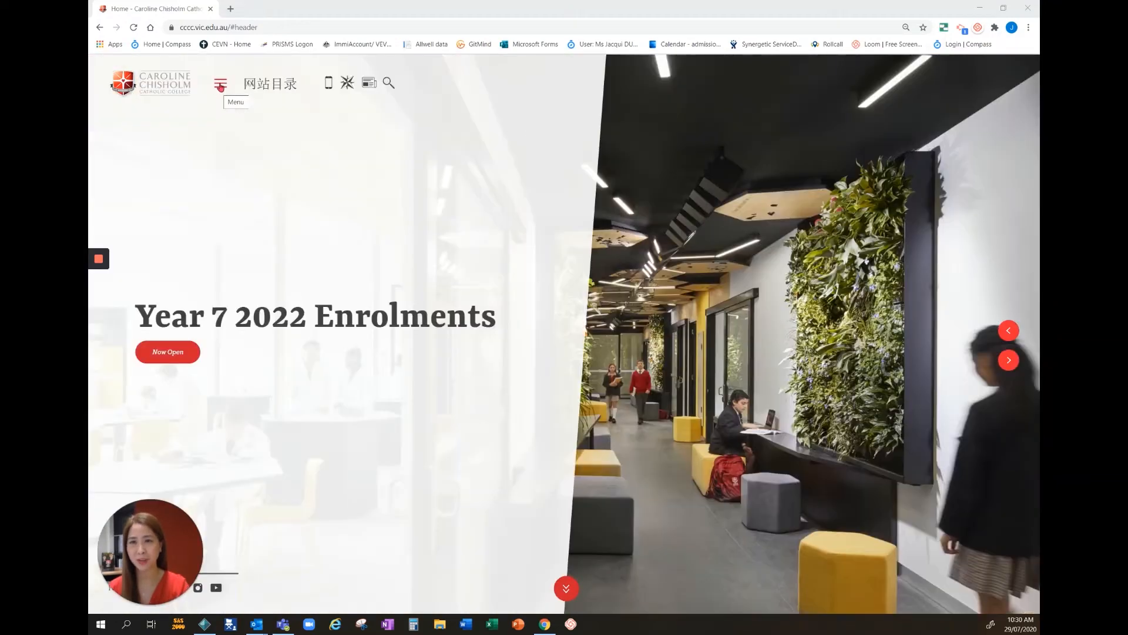
click(220, 84)
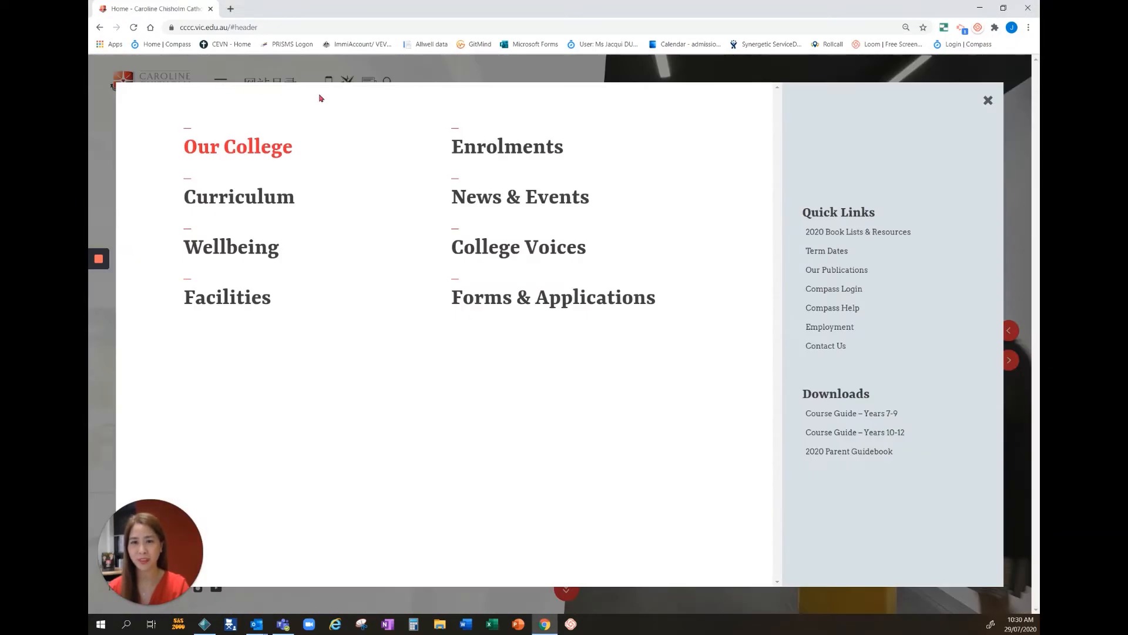
Step: Expand Enrolments in the site menu and go to the Enrolments page
click(507, 146)
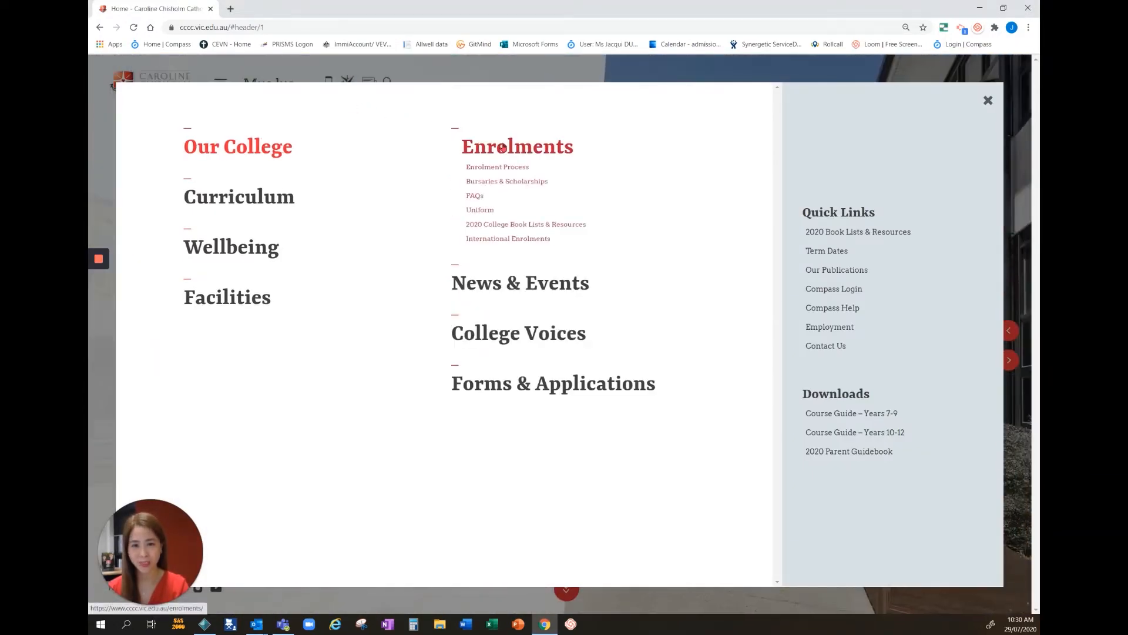
click(516, 147)
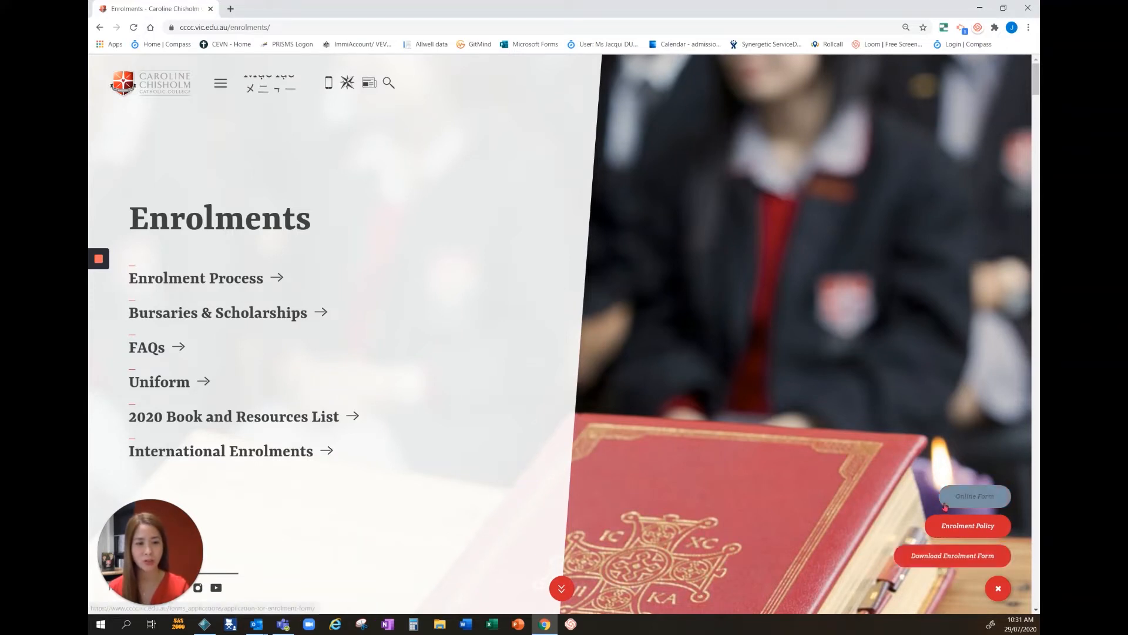
Step: Open the Online Form and scroll through parent details and current school sections
click(973, 496)
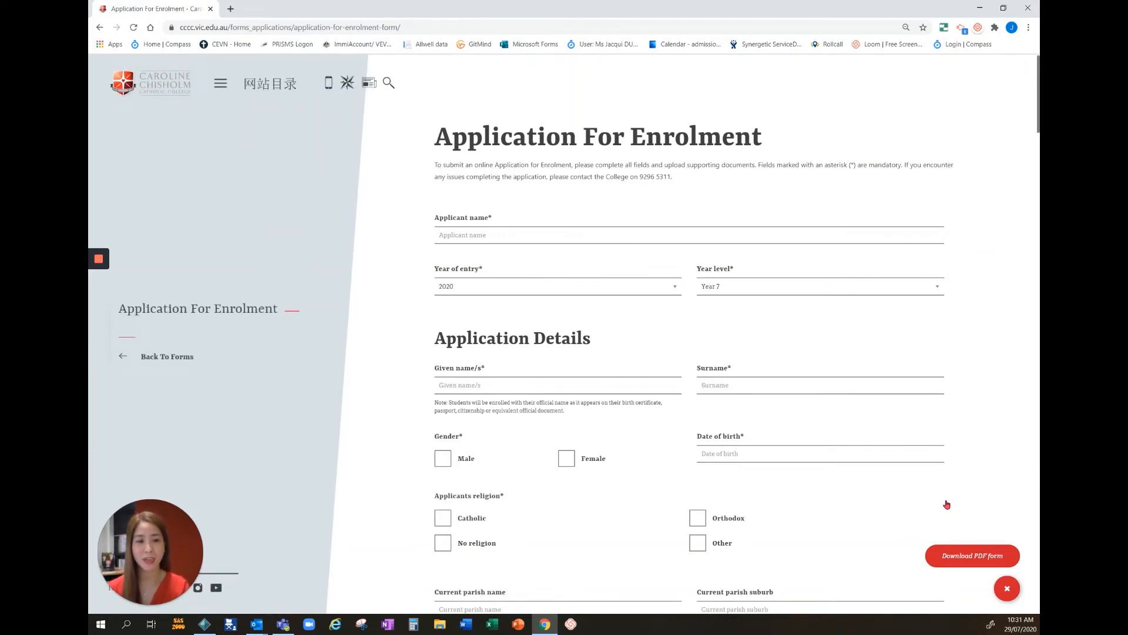
scroll(down, 3)
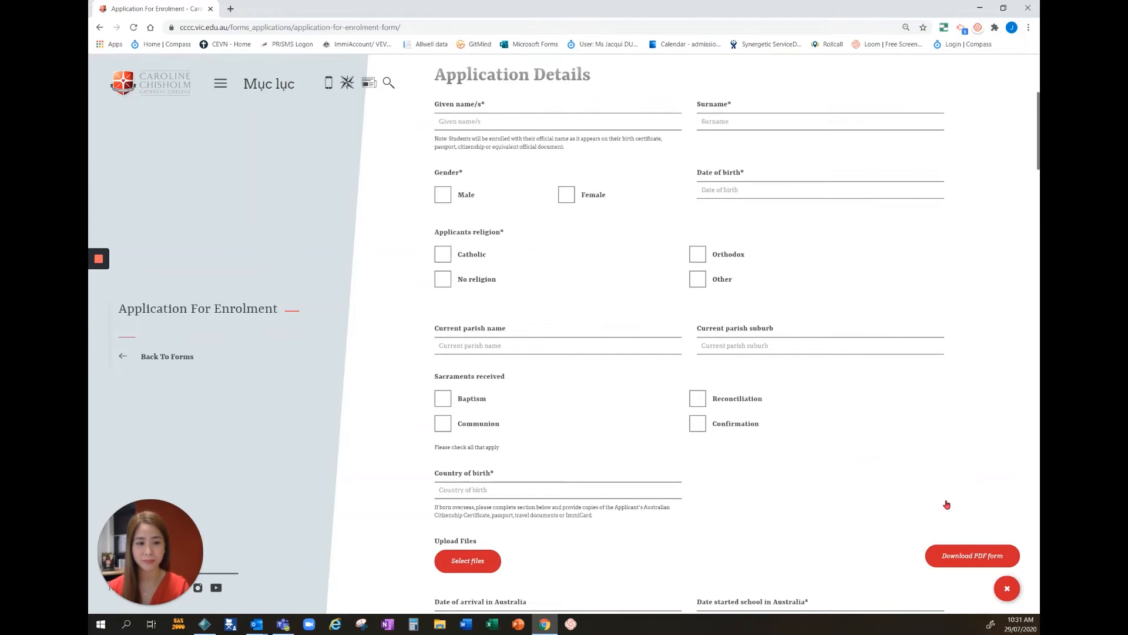
scroll(down, 3)
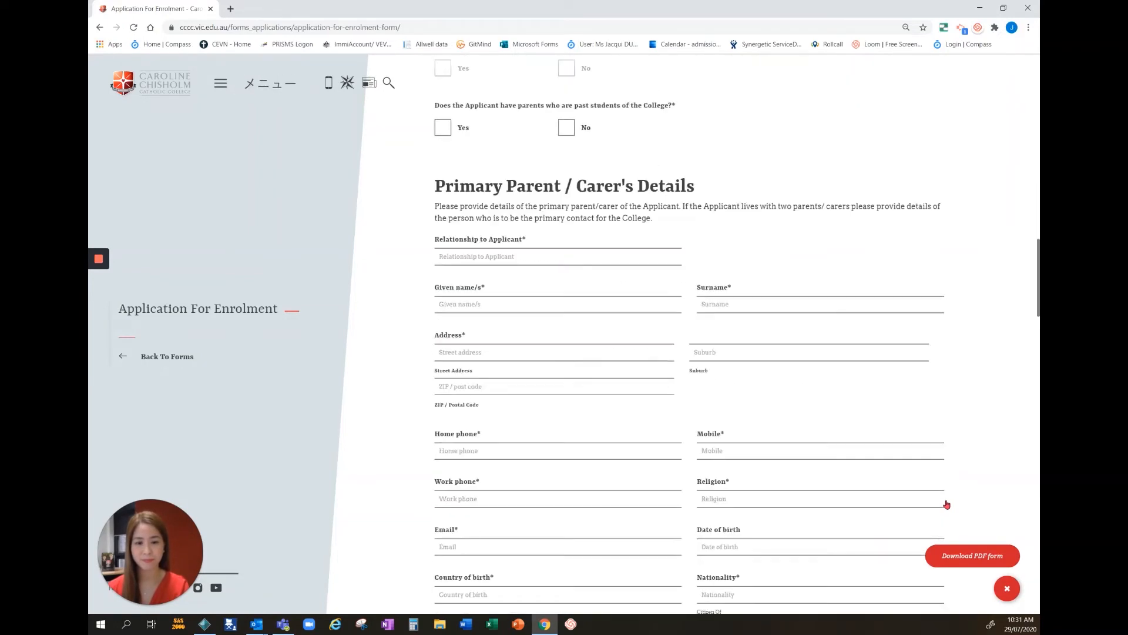
scroll(down, 3)
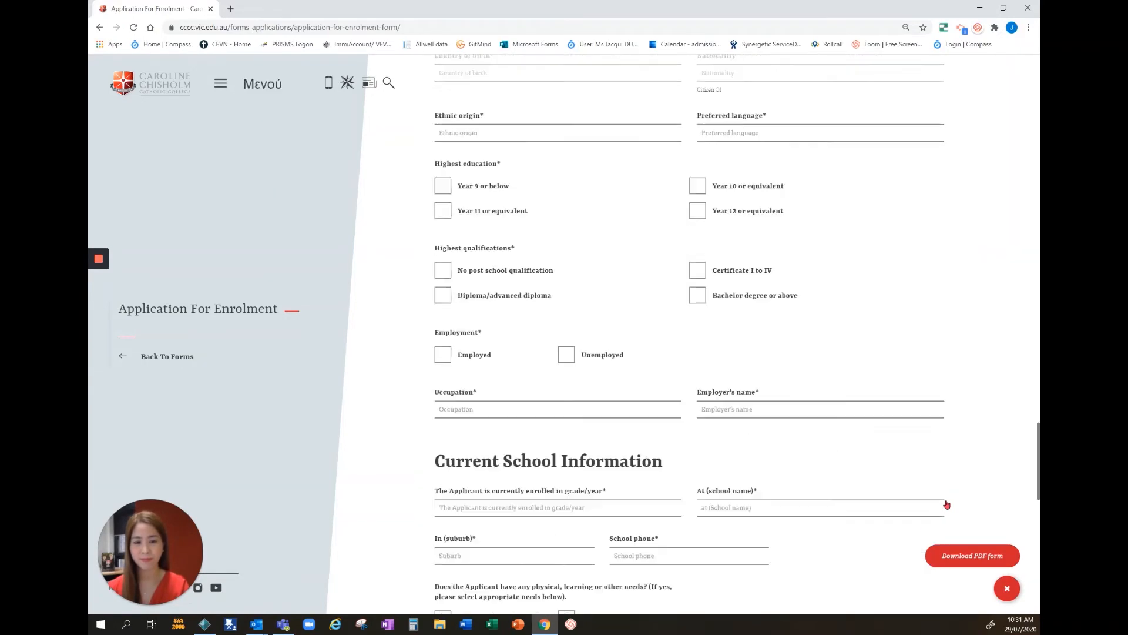
Step: Scroll to the form's Checklist and choose supporting documents with Select files
scroll(down, 3)
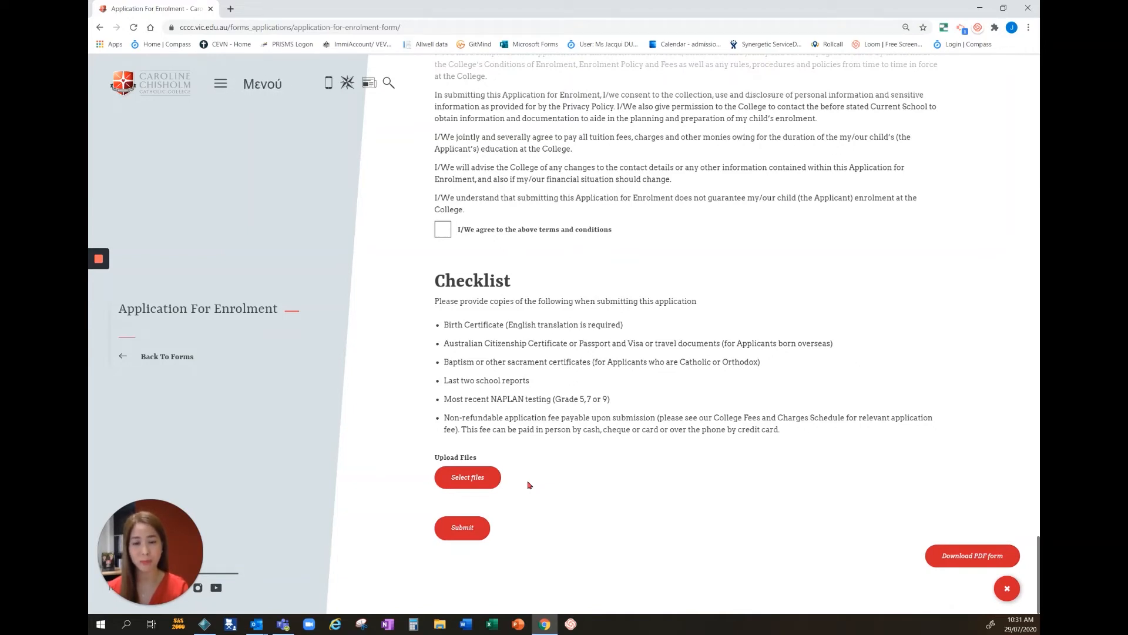
click(467, 477)
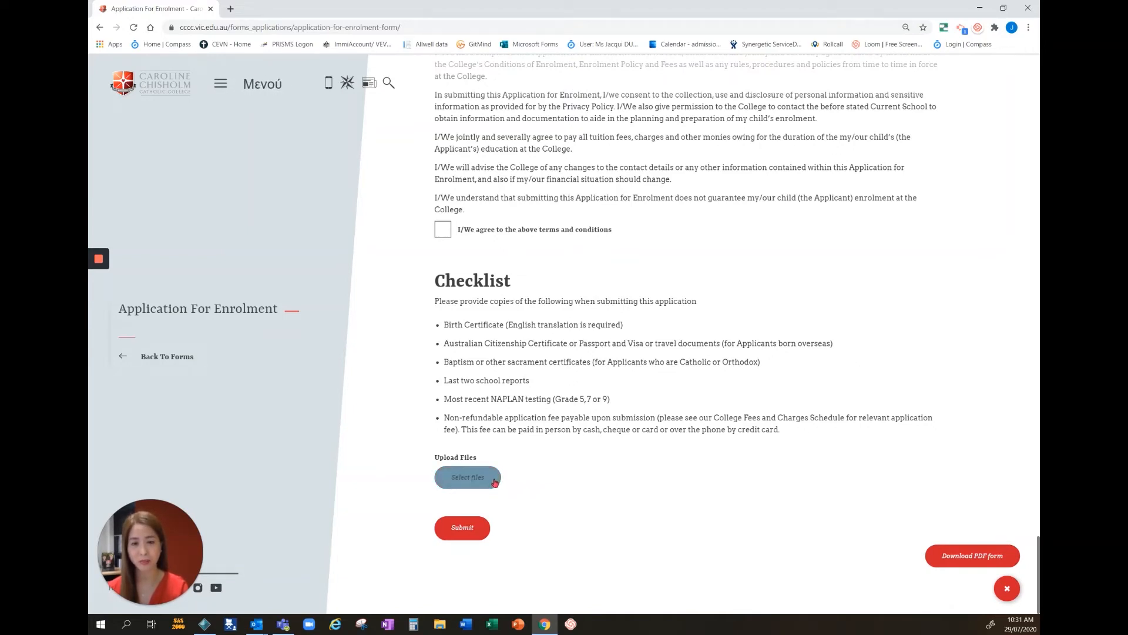